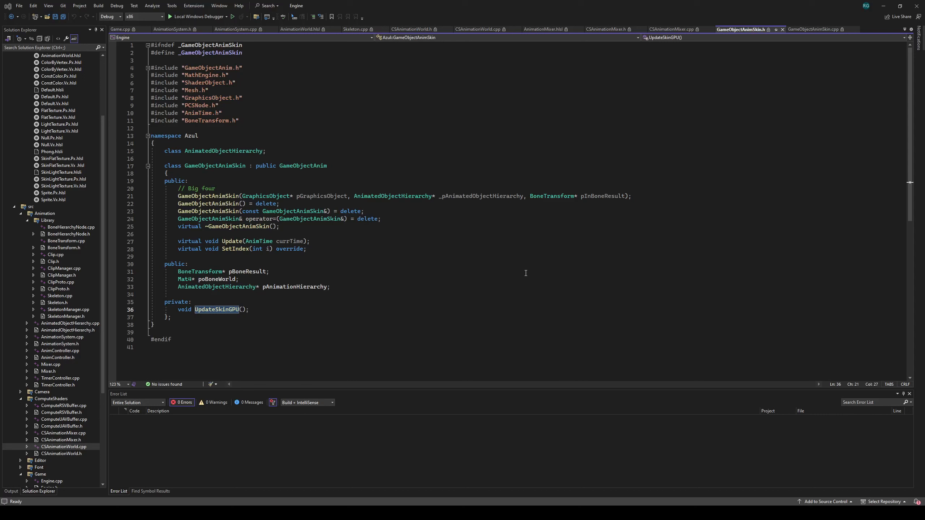
mouse_move(499, 264)
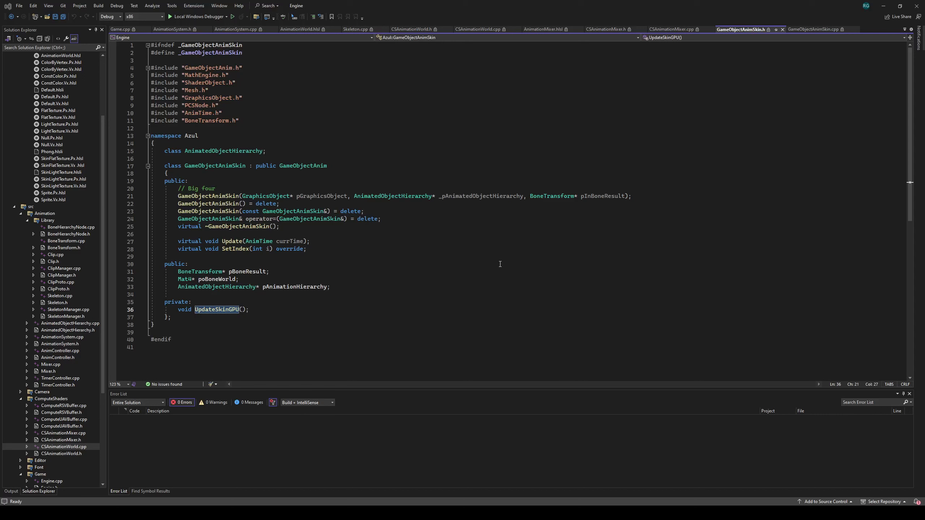
mouse_move(473, 262)
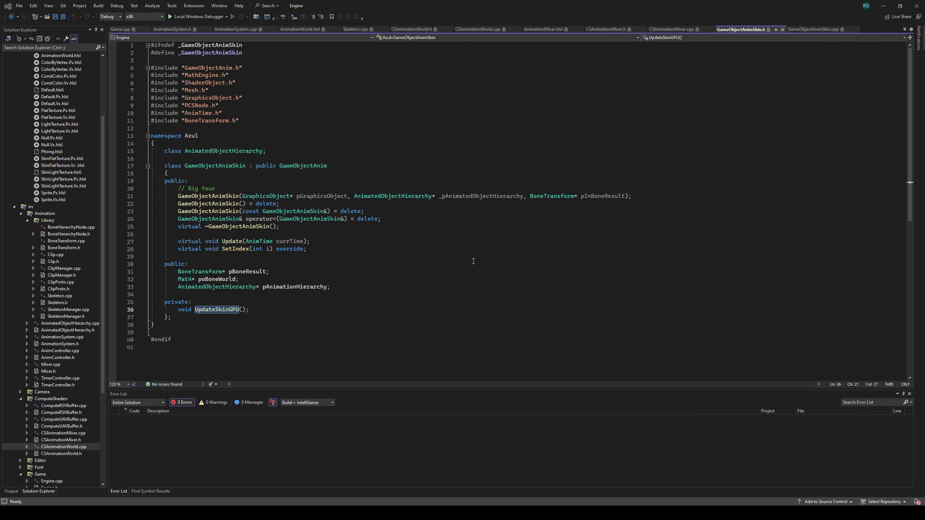
mouse_move(251, 186)
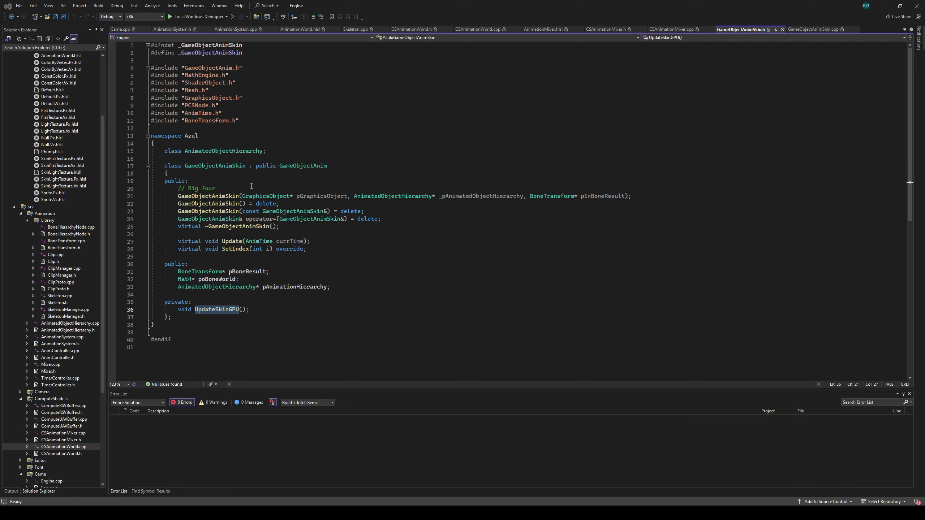
mouse_move(289, 219)
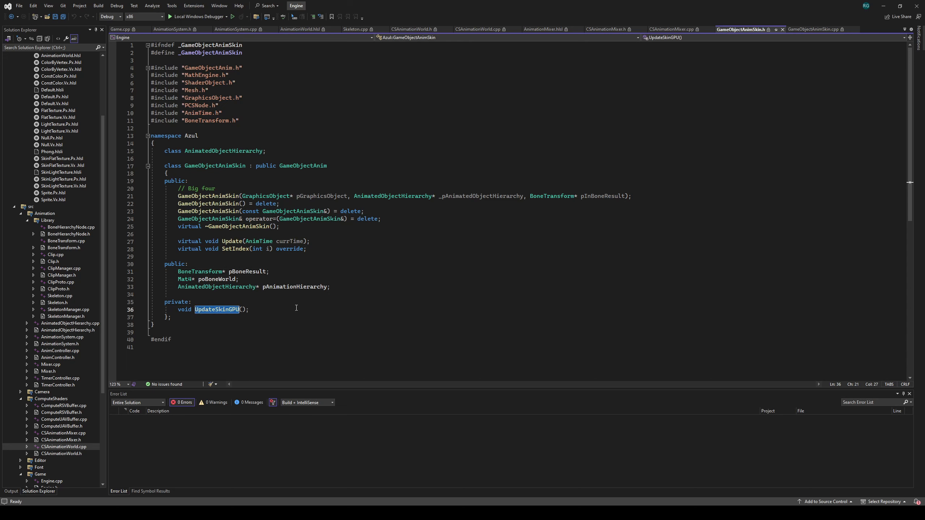
Step: Jump to the UpdateSkinGPU implementation and highlight the pB blend input argument
left_click(815, 29)
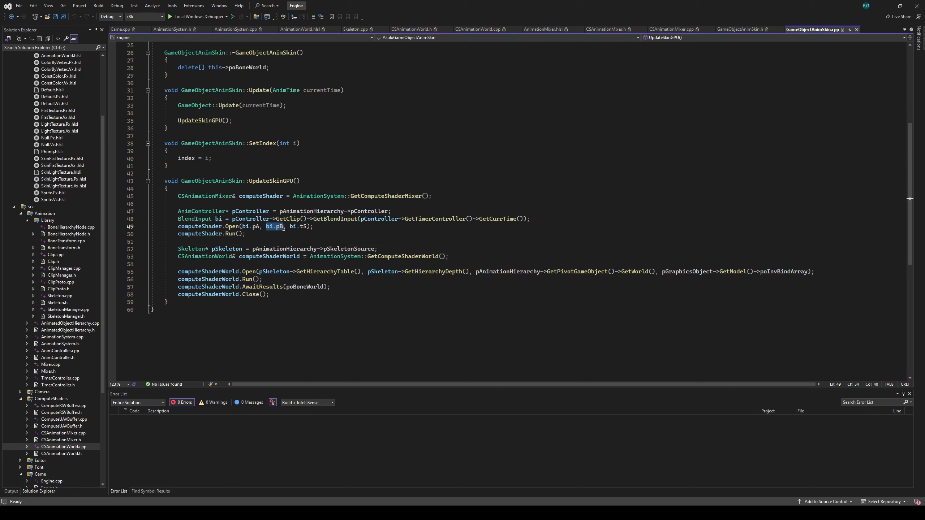
double_click(297, 226)
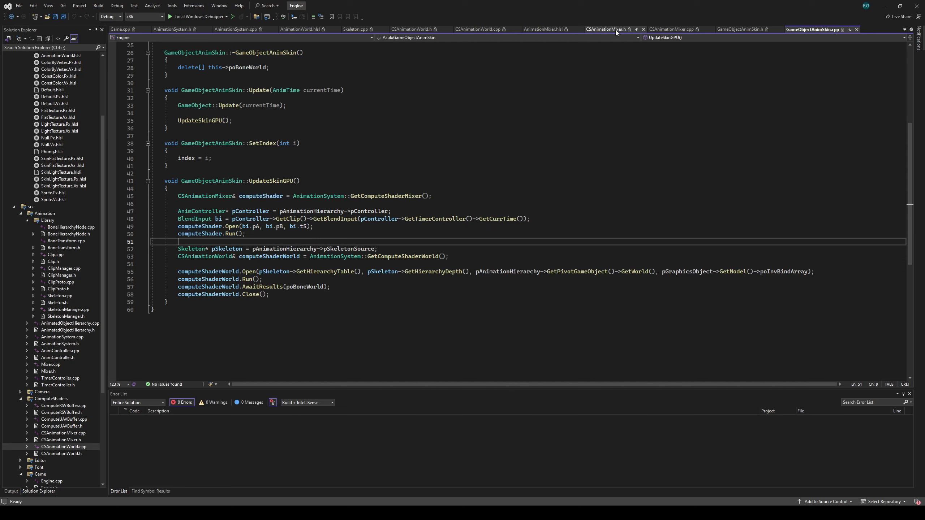
Step: Review the CSAnimationMixer class header, then its constructor, Open and Run in CSAnimationMixer.cpp
left_click(605, 29)
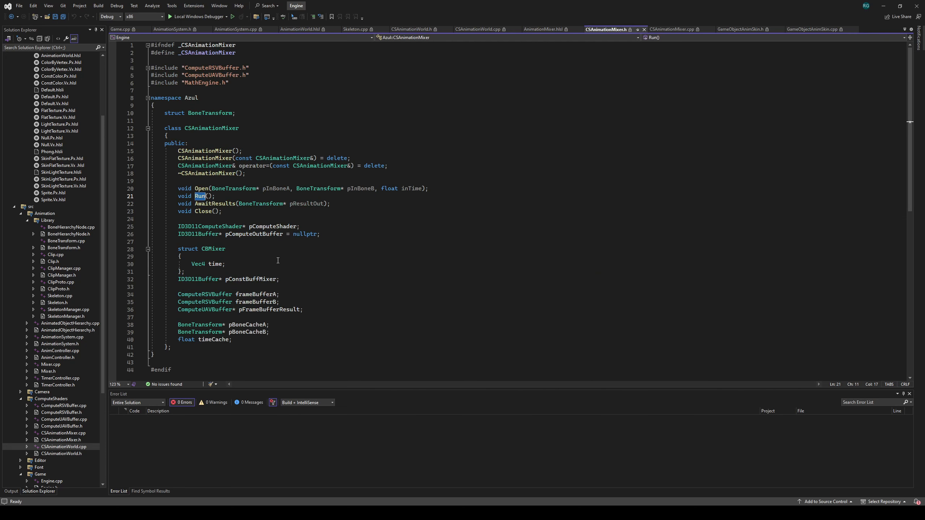
mouse_move(216, 264)
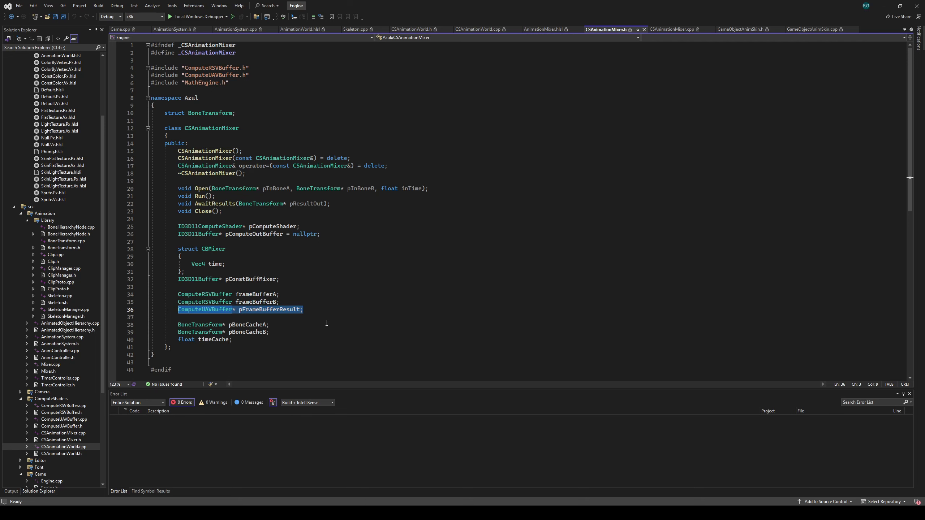
mouse_move(677, 40)
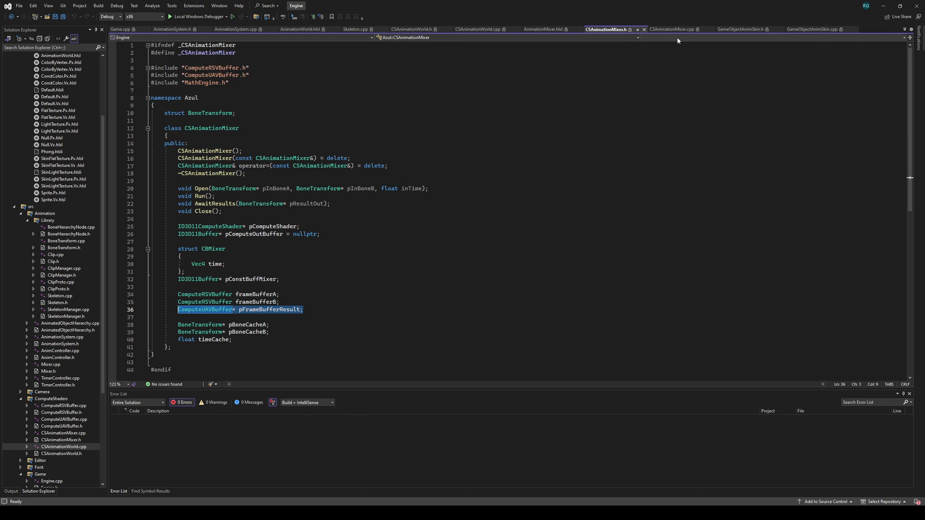
left_click(673, 29)
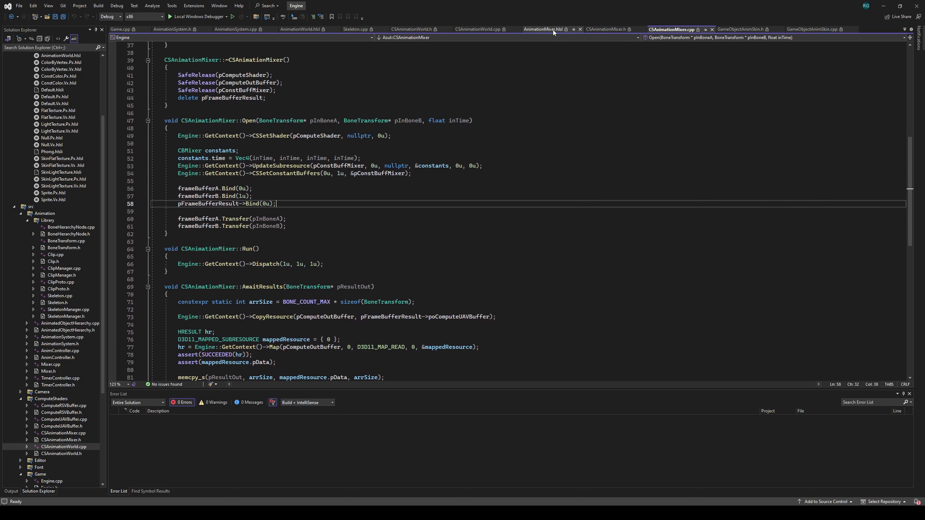
Step: View AnimationMixer.hlsl's main function lerping translation/scale and slerping rotation between frame buckets
left_click(541, 30)
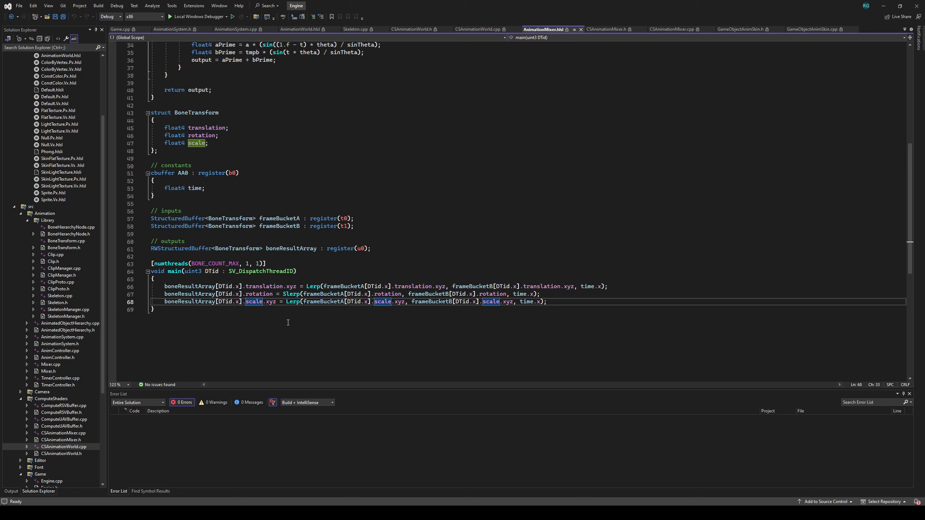
mouse_move(333, 279)
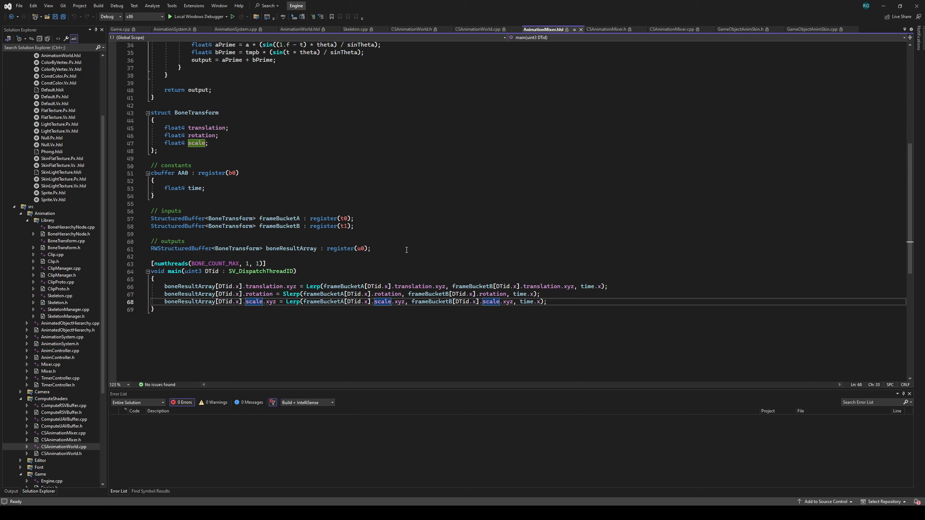
mouse_move(739, 29)
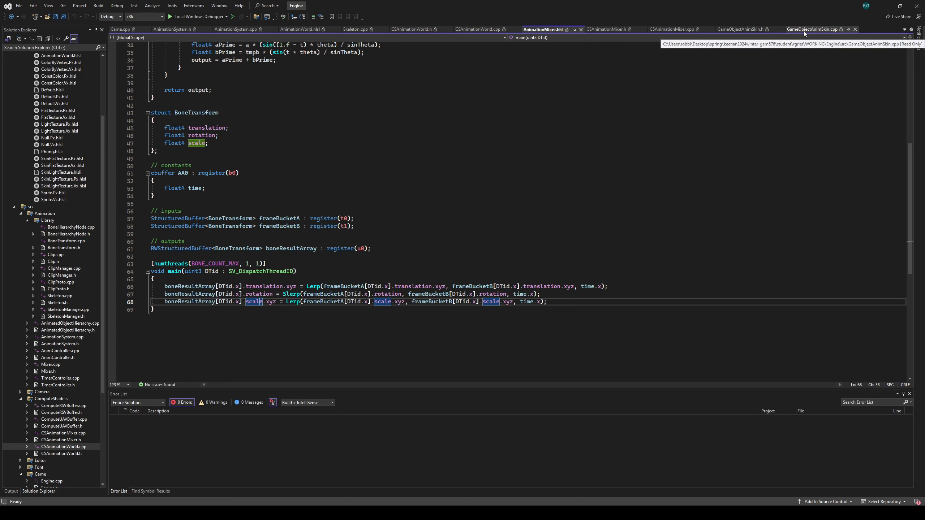
Step: Return to GameObjectAnimSkin.cpp and mark the world shader's AwaitResults call on poBoneWorld
left_click(811, 29)
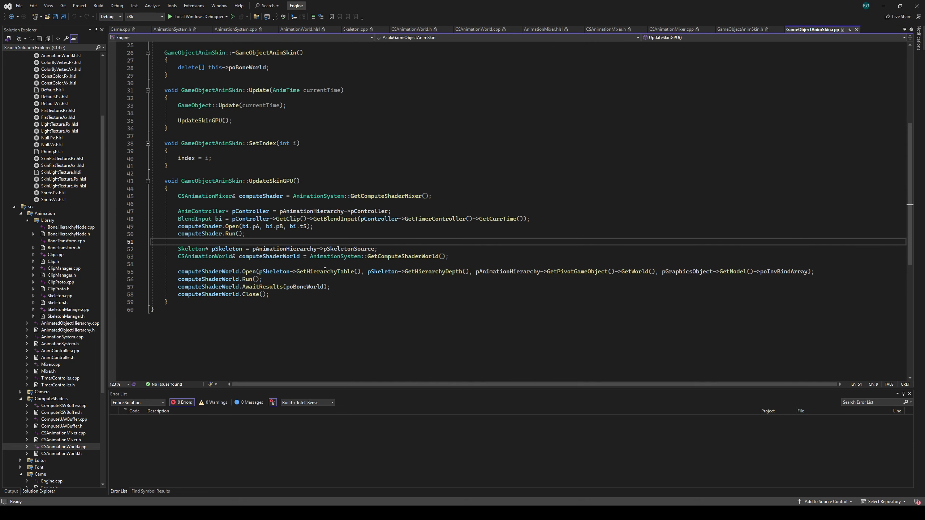
mouse_move(268, 256)
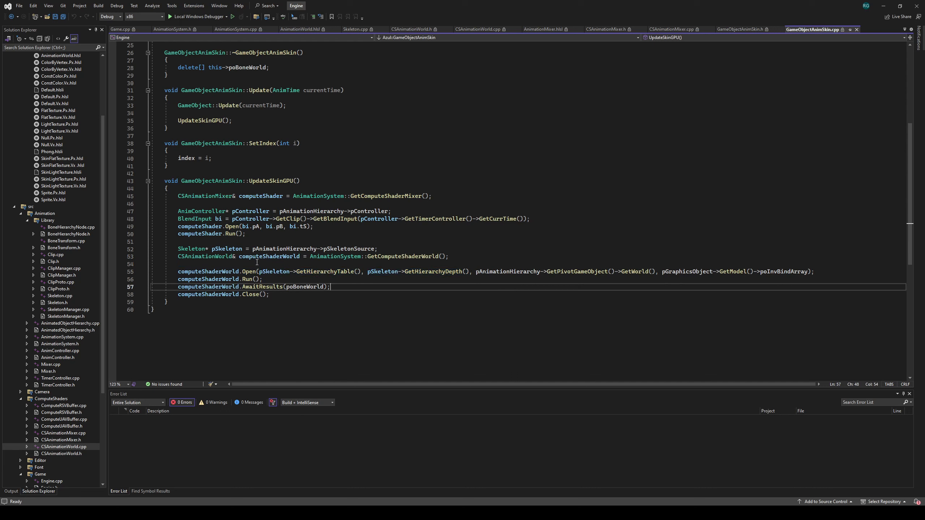
left_click(242, 303)
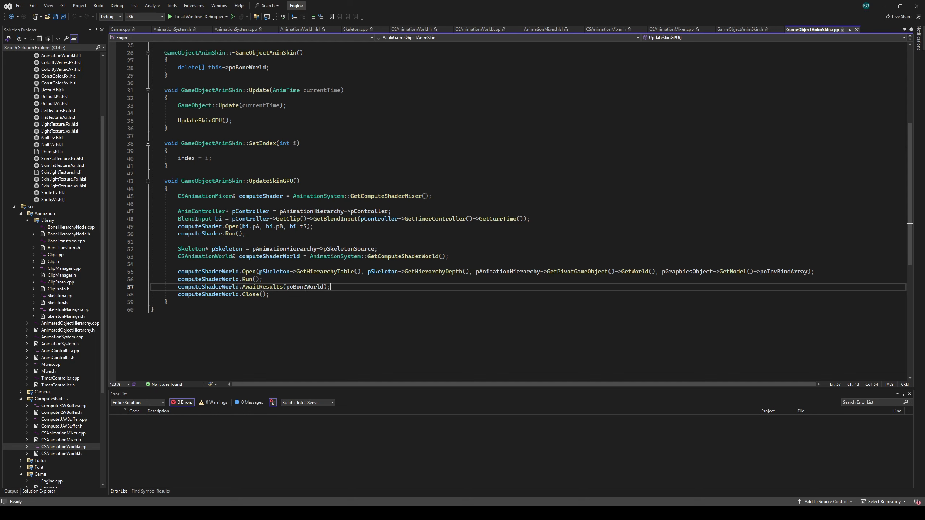
mouse_move(310, 287)
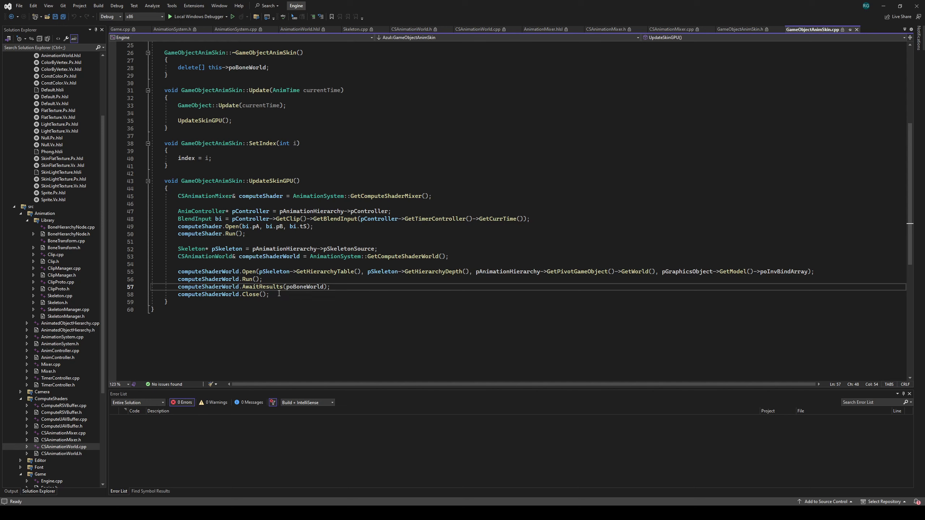
mouse_move(624, 110)
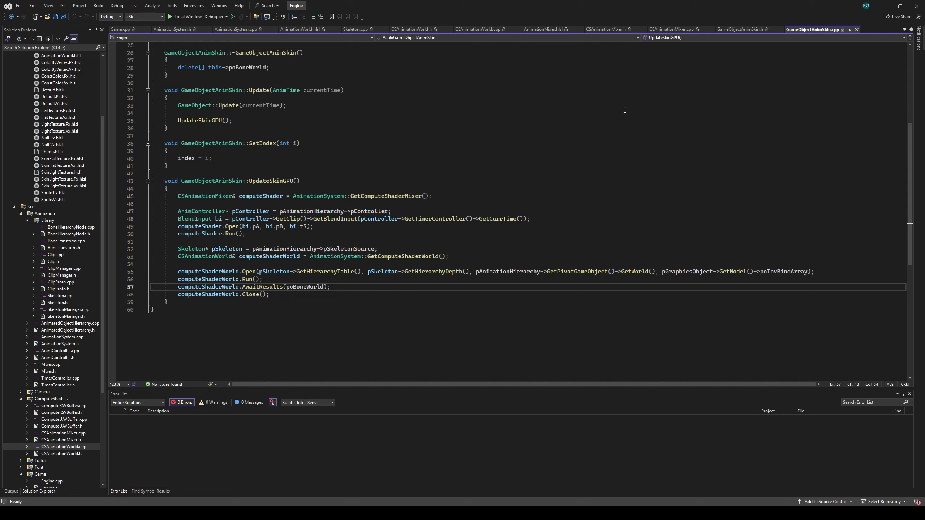
Step: Look over CSAnimationWorld.h and AnimationWorld.hlsl, then show Skeleton.cpp's hierarchy-building constructor
left_click(412, 29)
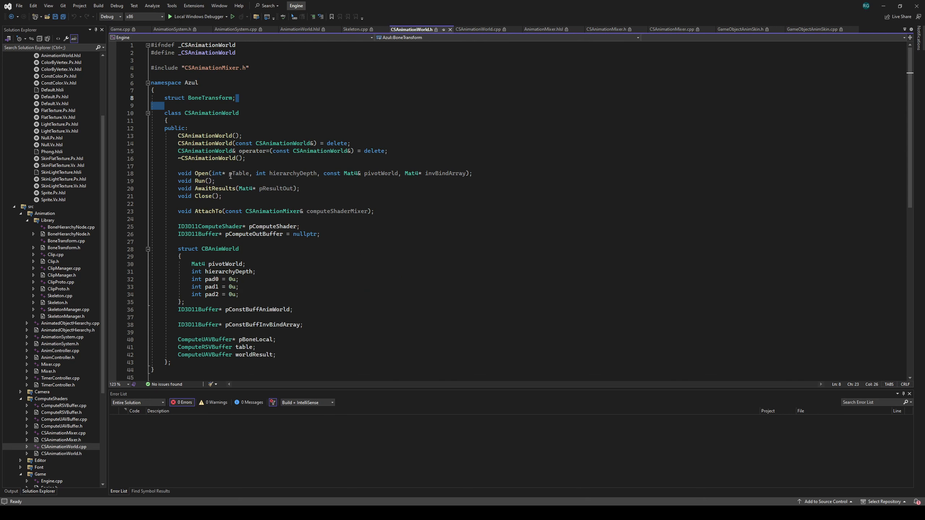
mouse_move(234, 172)
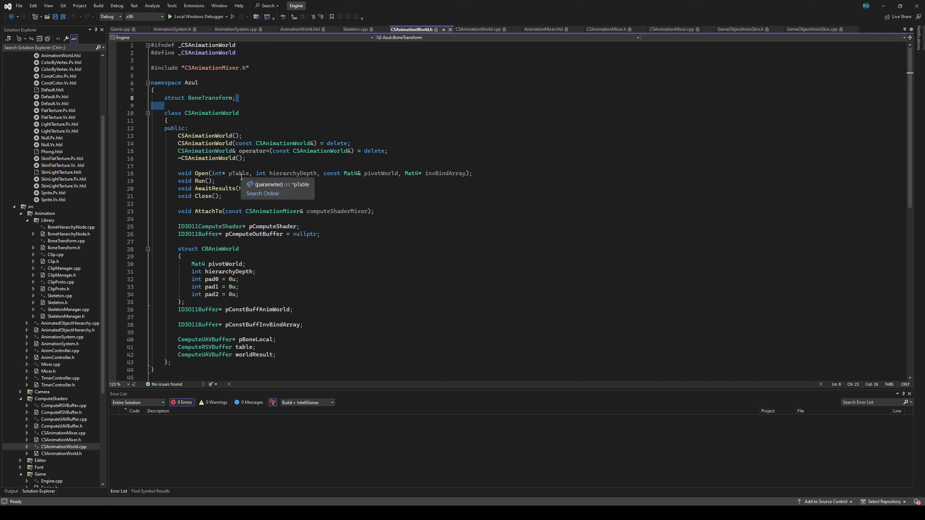
mouse_move(282, 173)
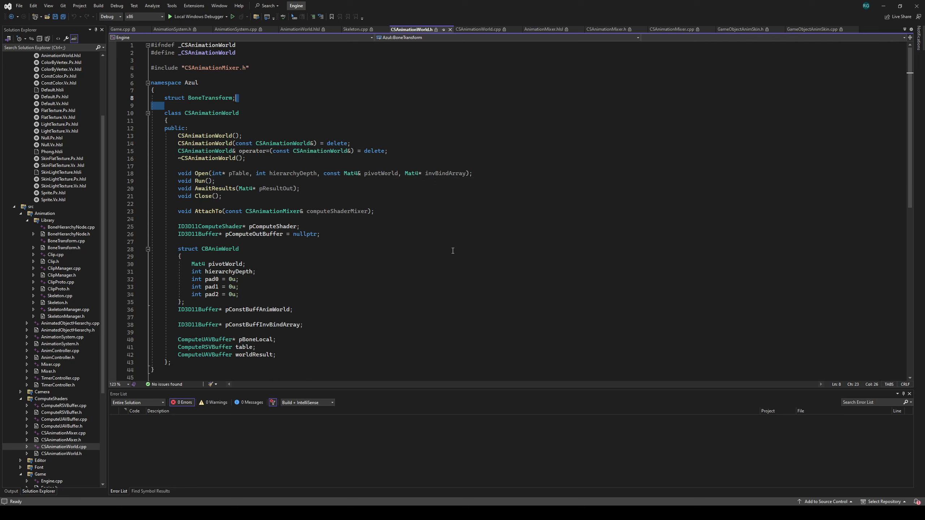
mouse_move(473, 258)
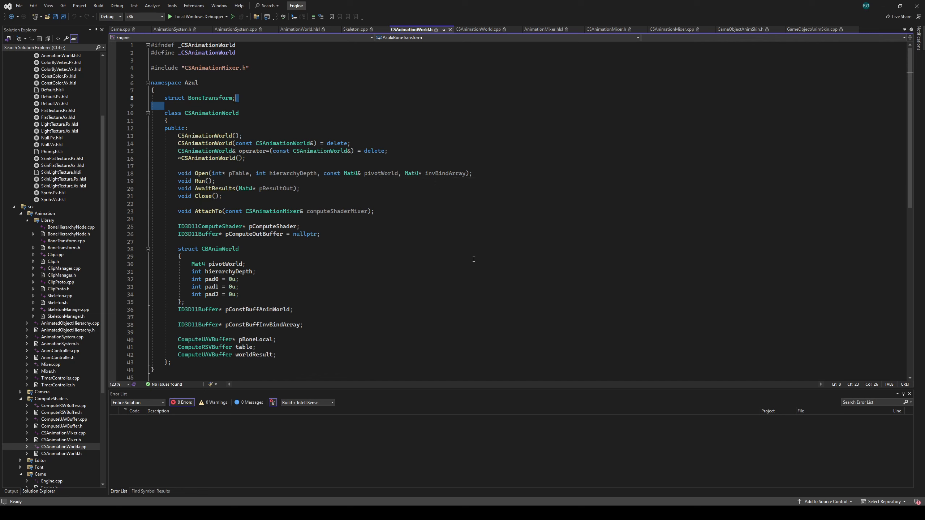
mouse_move(528, 54)
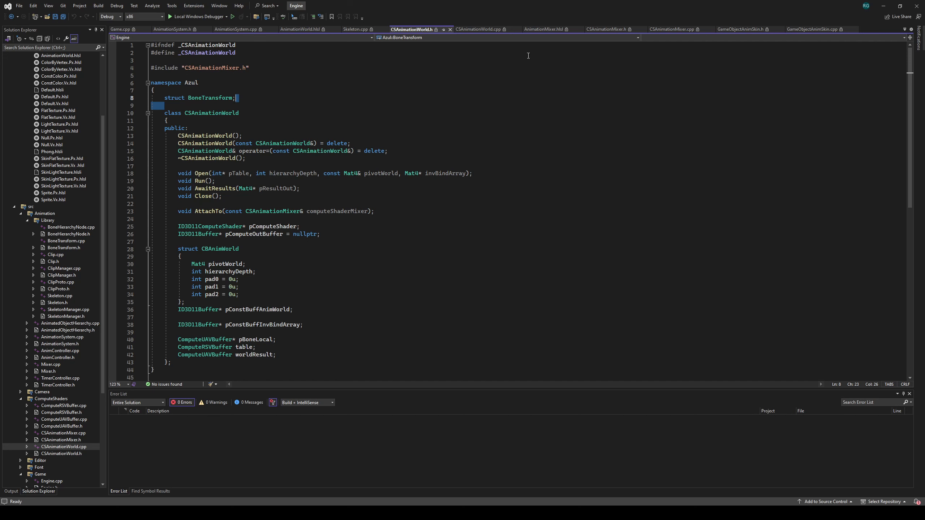
mouse_move(323, 30)
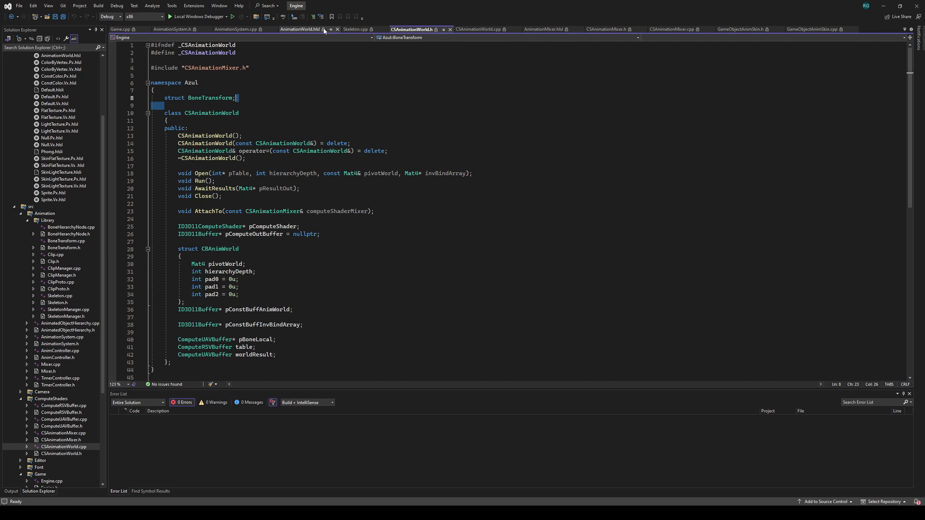
left_click(301, 29)
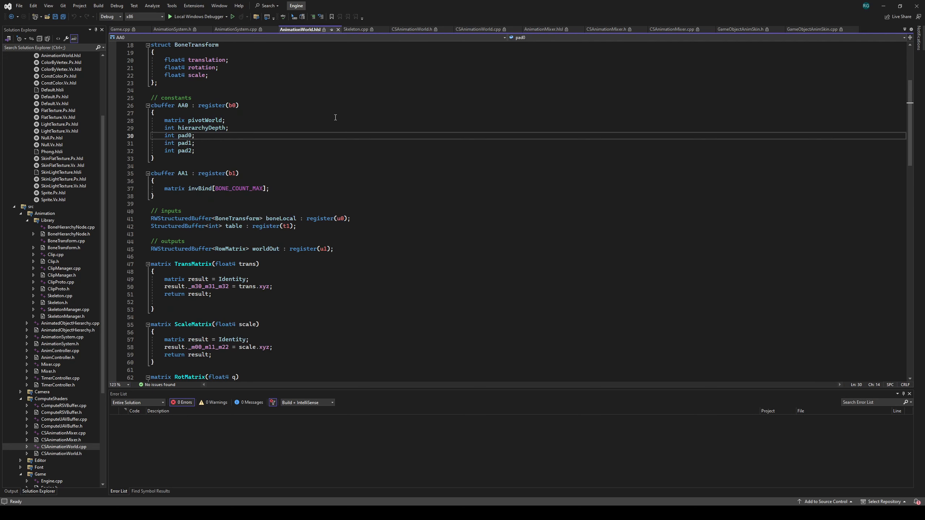
scroll("up", 3)
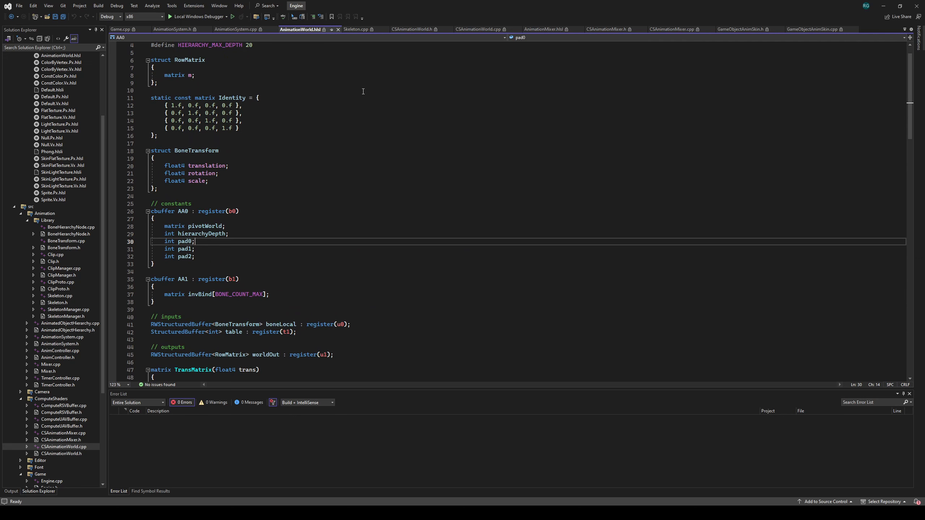
left_click(357, 29)
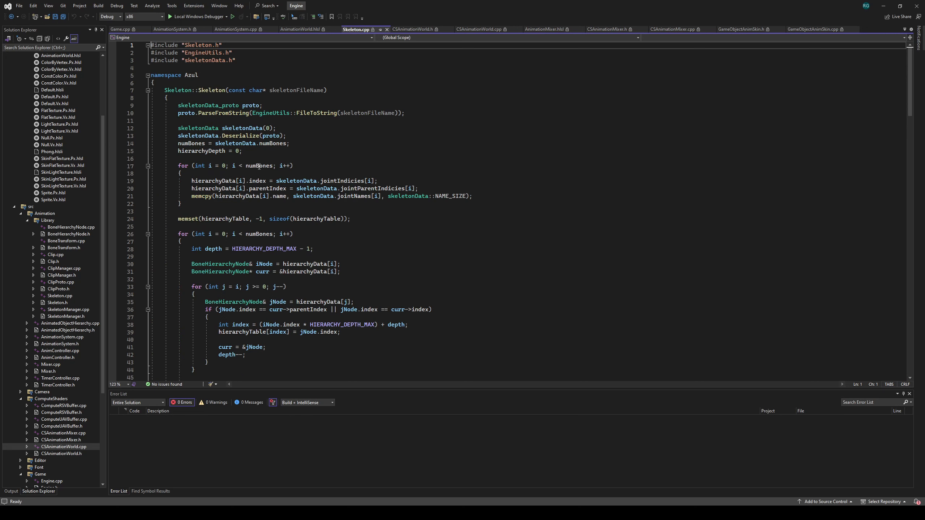
scroll("down", 3)
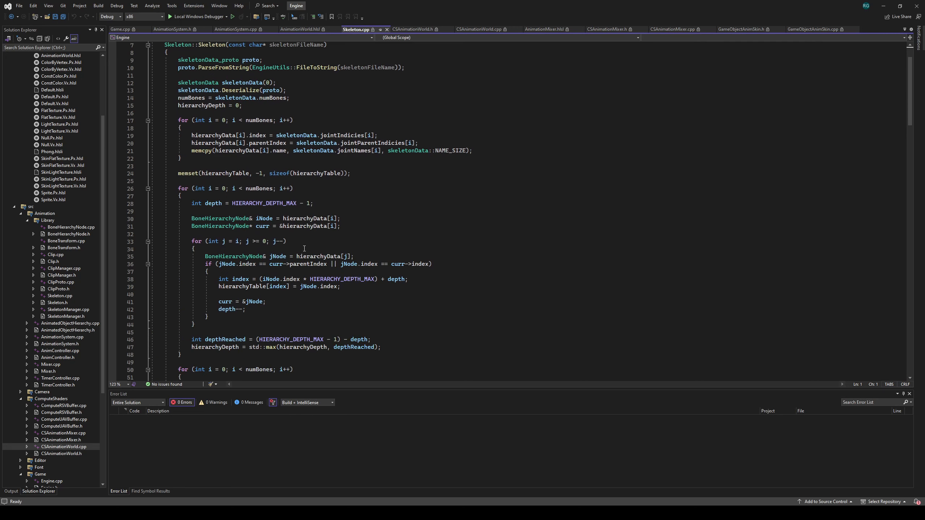
scroll("down", 3)
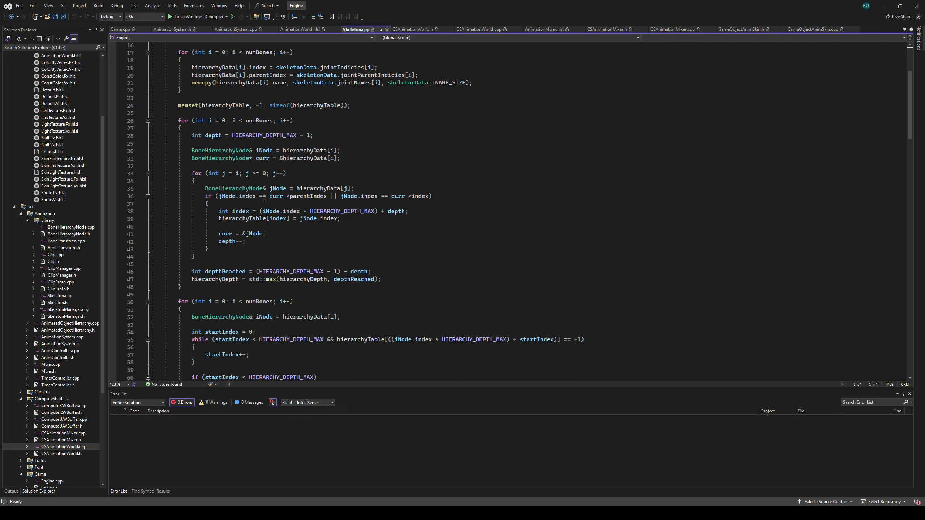
scroll("down", 3)
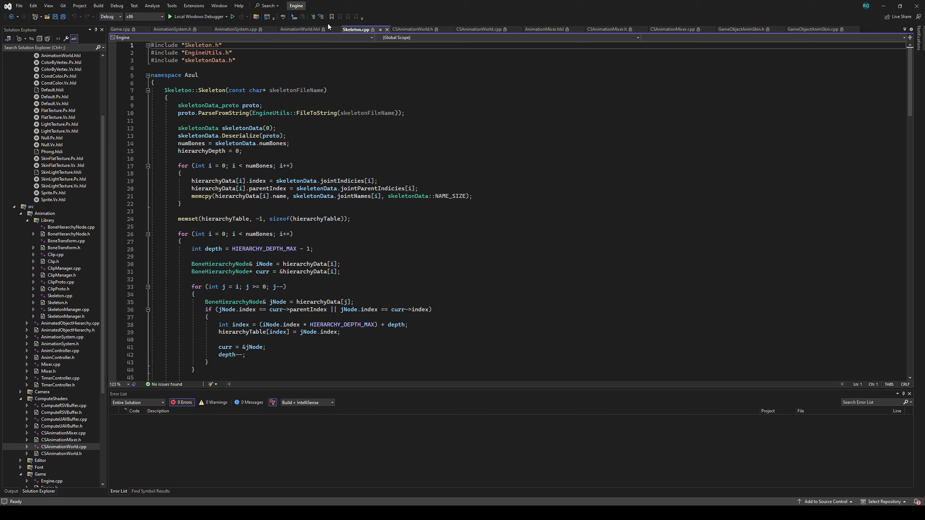
Step: Show AnimationWorld.hlsl's main parent-matrix loop and highlight the pivotWorld variable
left_click(301, 29)
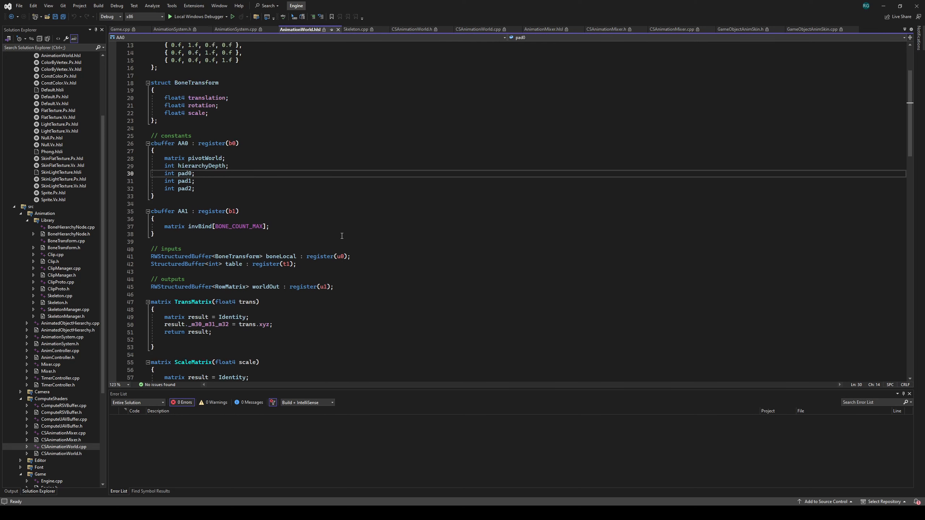
scroll("down", 3)
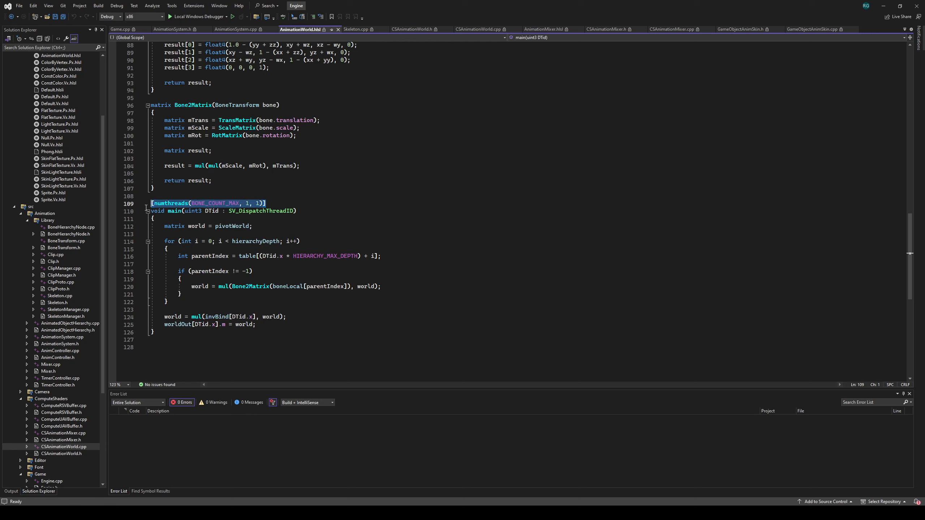
left_click(266, 234)
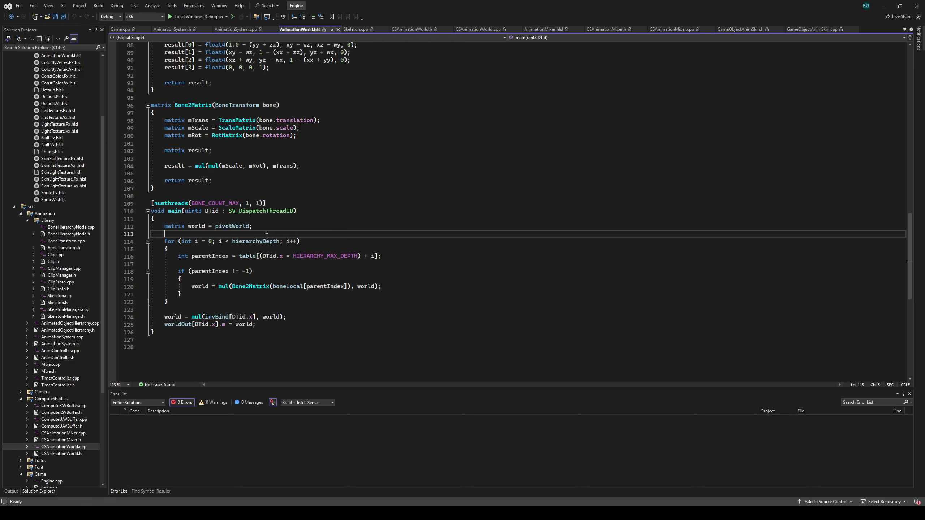
double_click(233, 226)
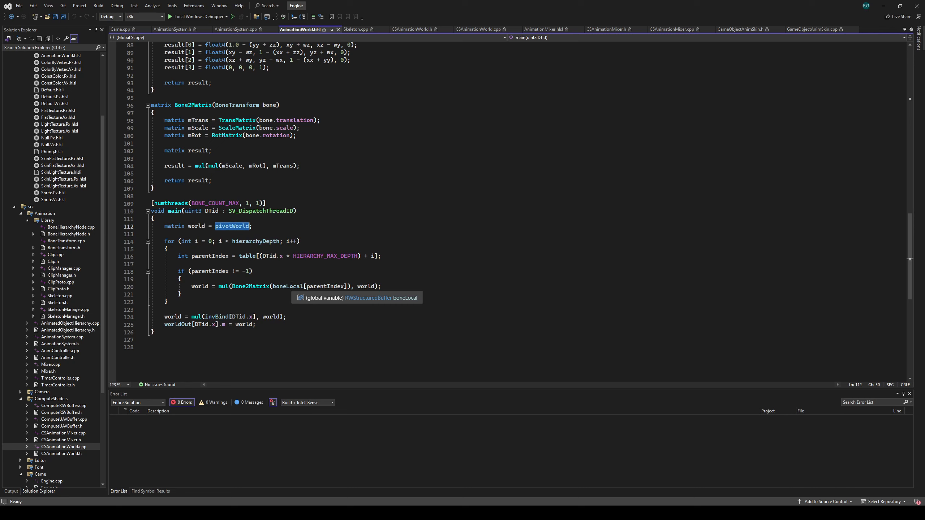
mouse_move(280, 240)
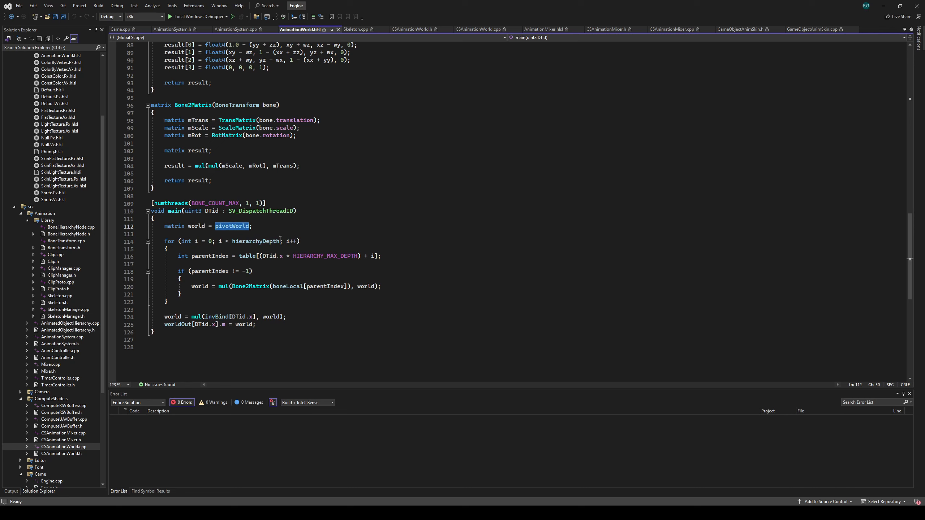
mouse_move(257, 241)
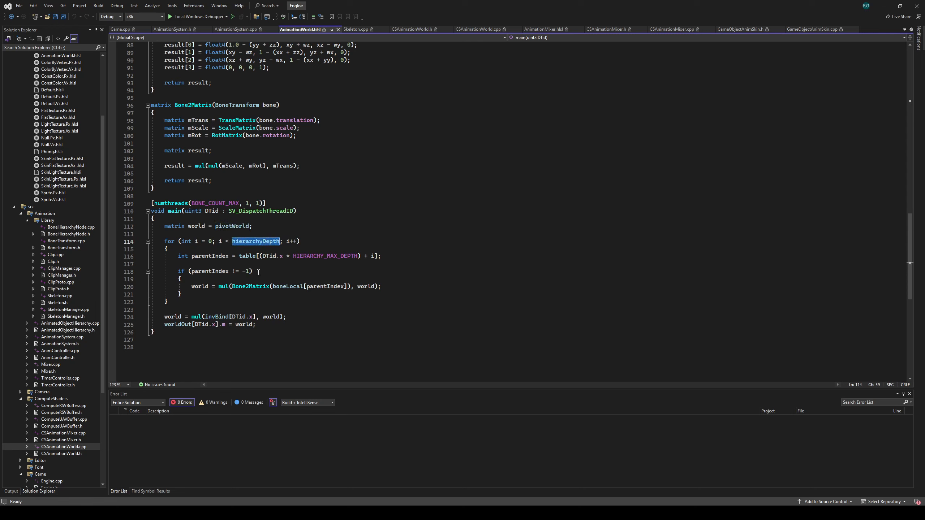
mouse_move(232, 255)
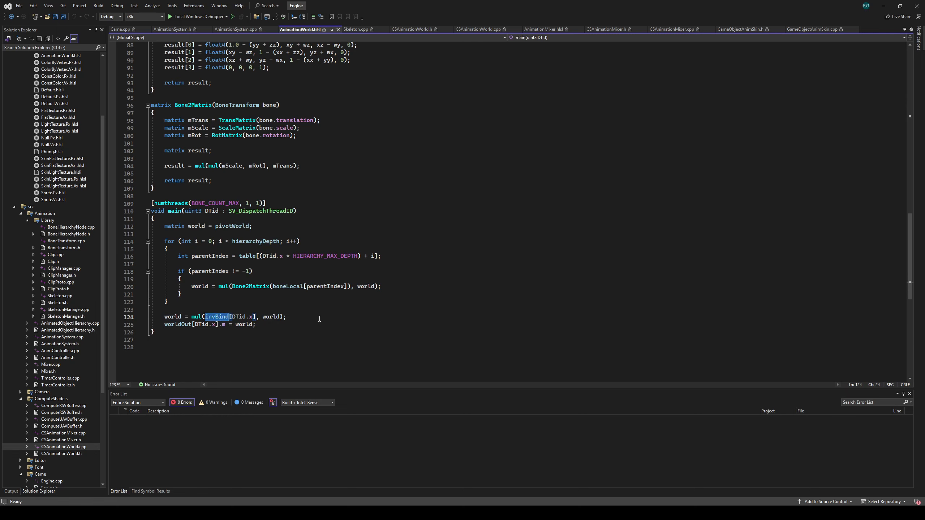
mouse_move(288, 305)
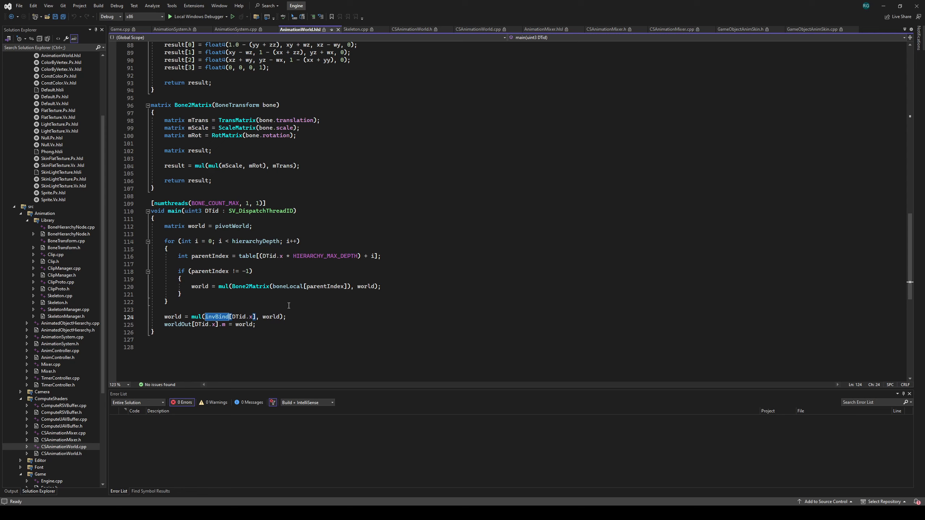
mouse_move(303, 316)
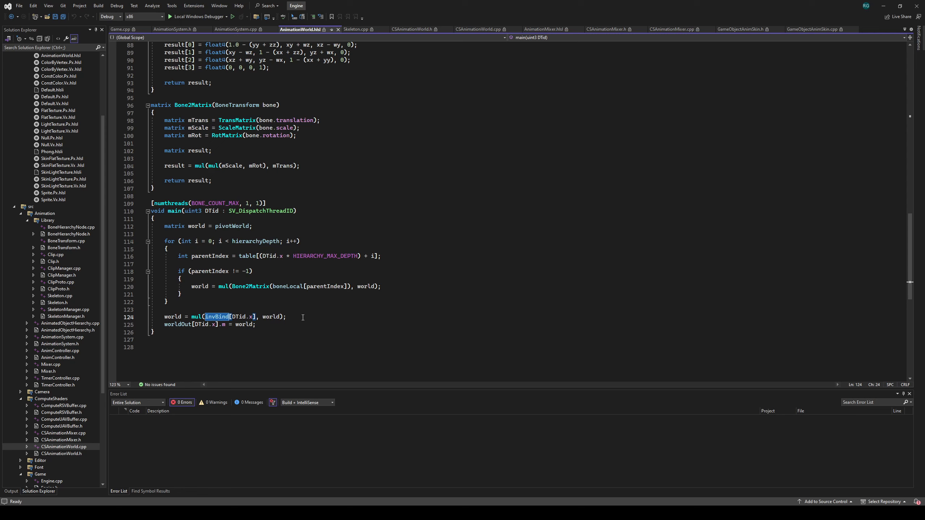
mouse_move(782, 77)
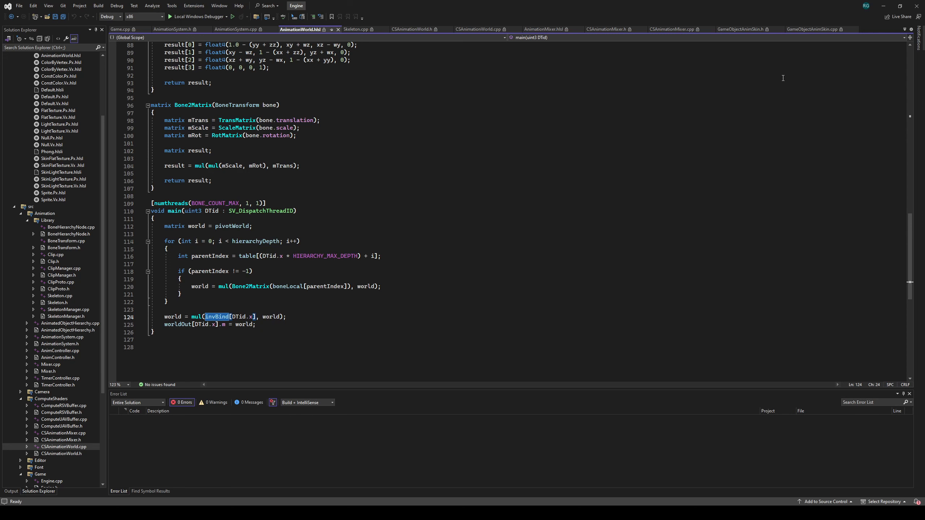
Step: Return to UpdateSkinGPU in GameObjectAnimSkin.cpp and highlight the poBoneWorld result buffer
left_click(817, 29)
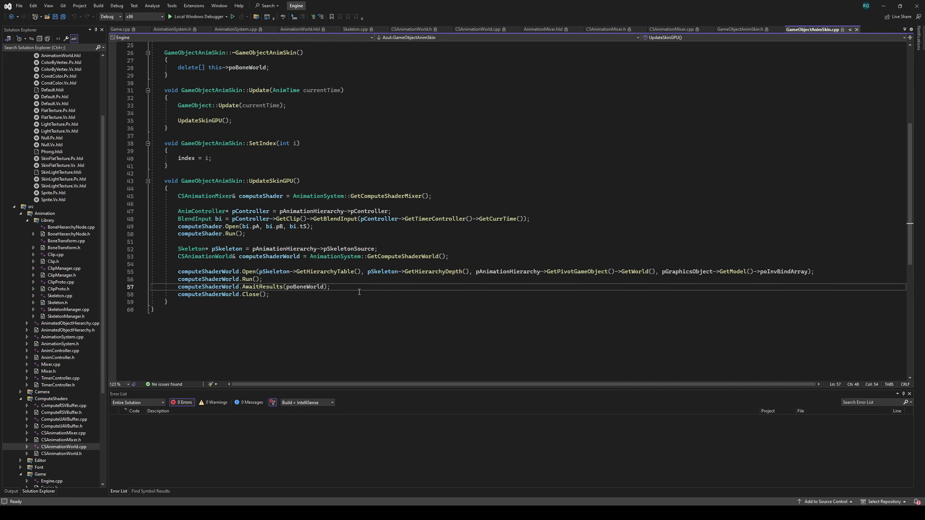
double_click(304, 287)
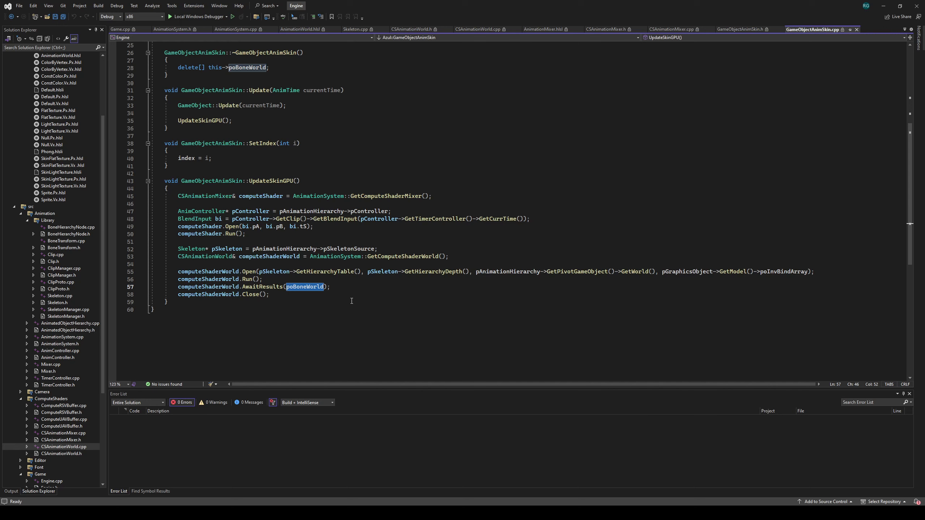
mouse_move(382, 263)
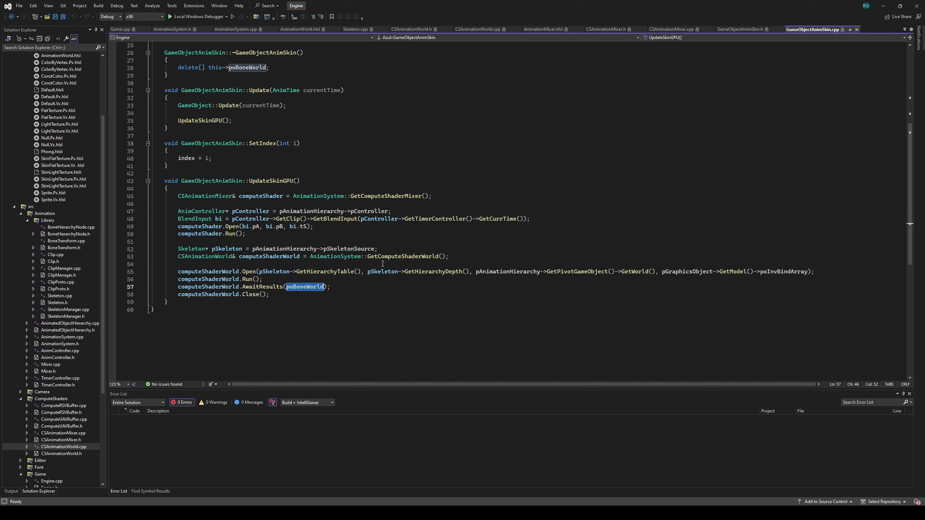
mouse_move(389, 159)
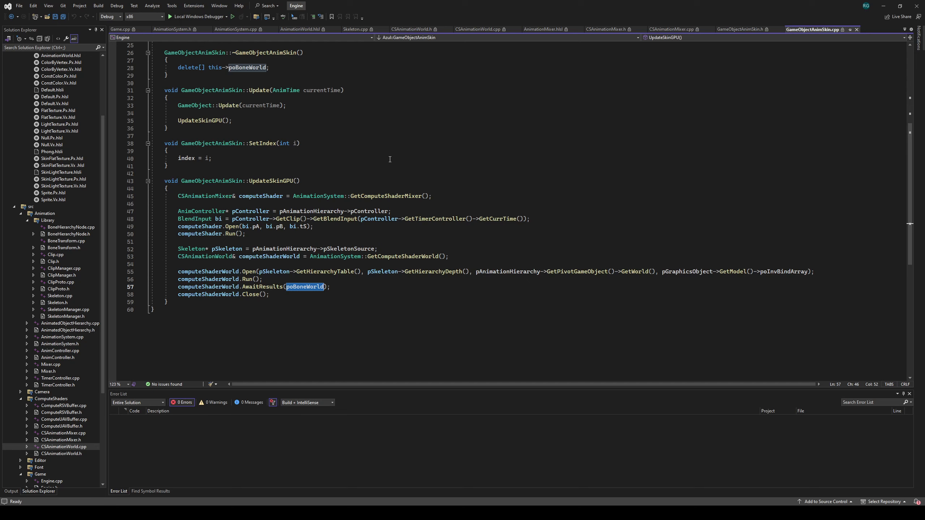
mouse_move(290, 230)
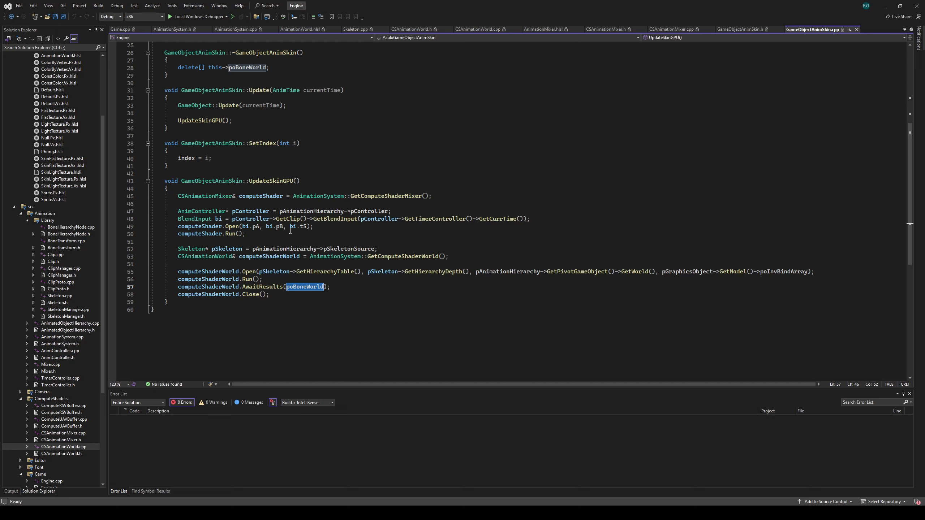
mouse_move(241, 115)
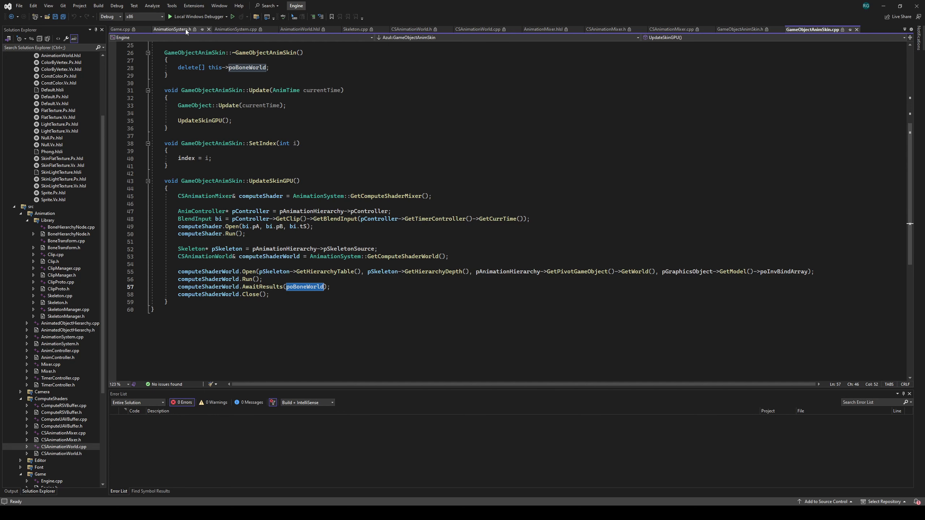
left_click(172, 30)
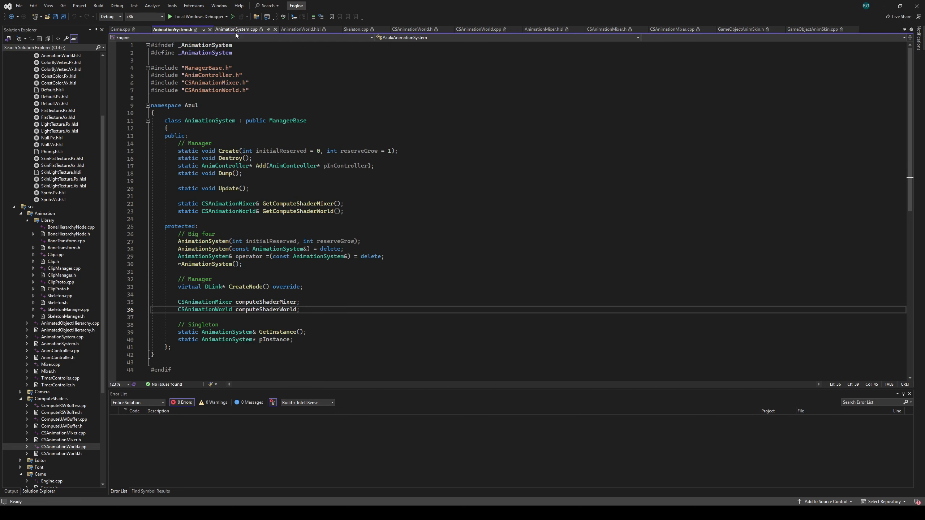
left_click(236, 29)
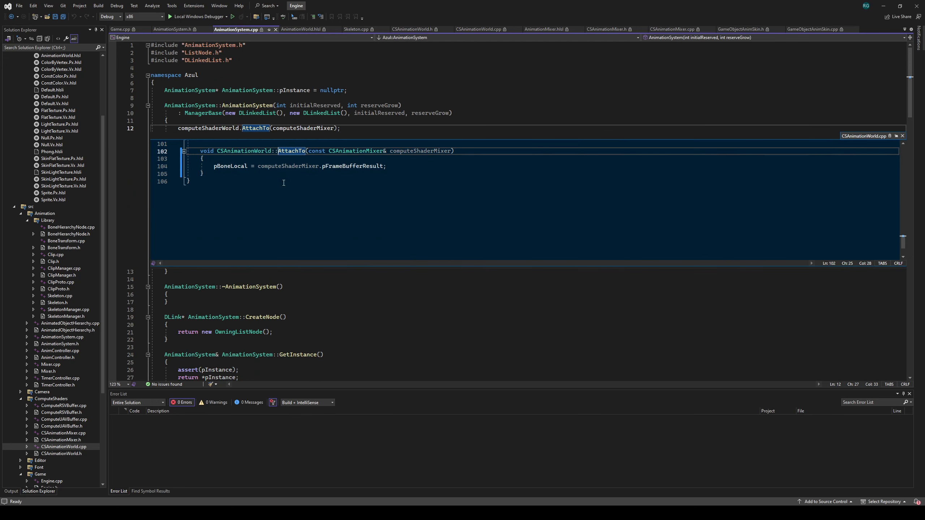
mouse_move(232, 150)
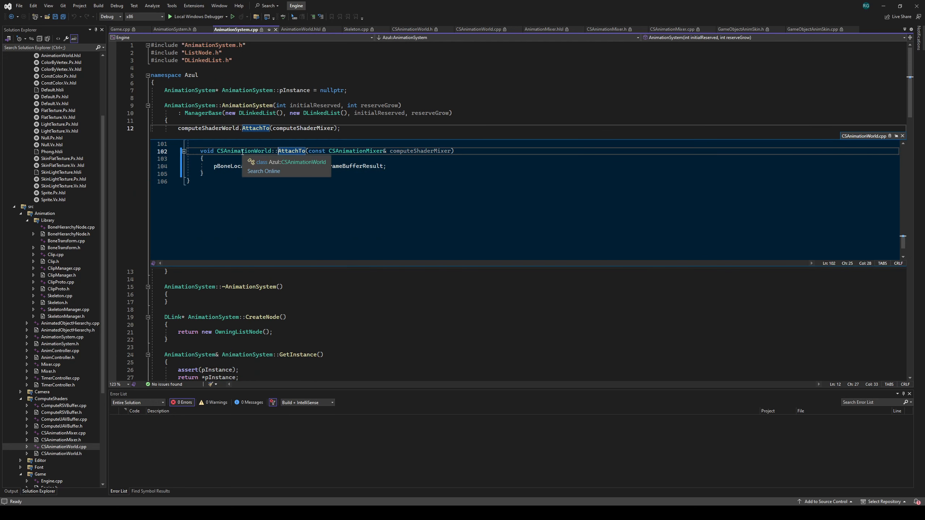
mouse_move(346, 166)
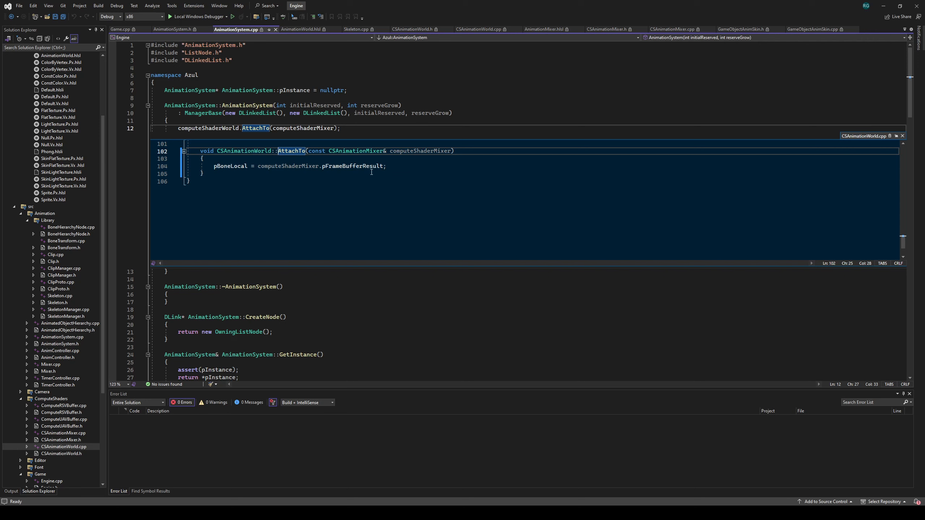
mouse_move(907, 139)
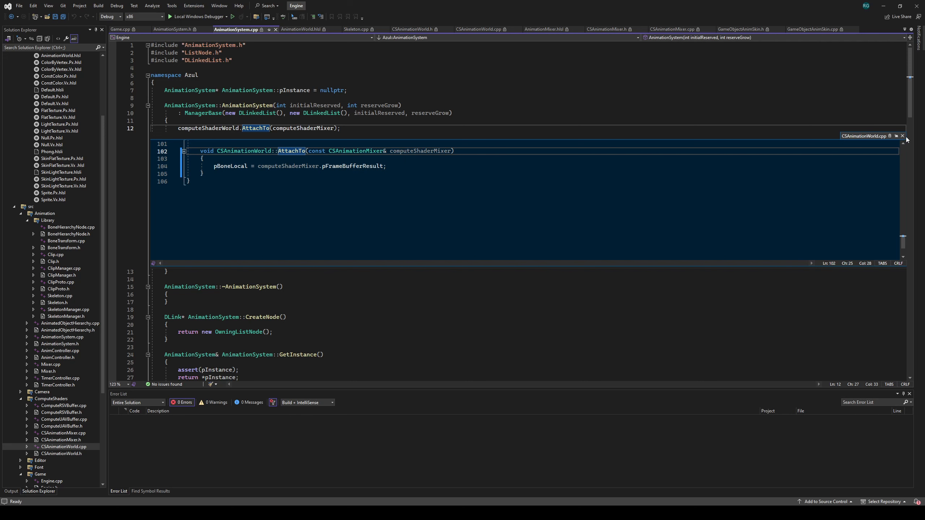
left_click(902, 136)
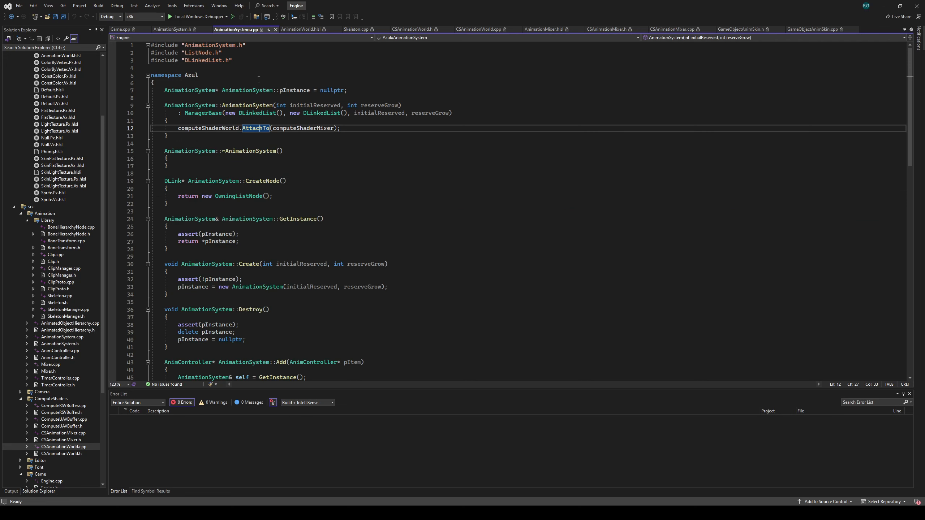
left_click(813, 29)
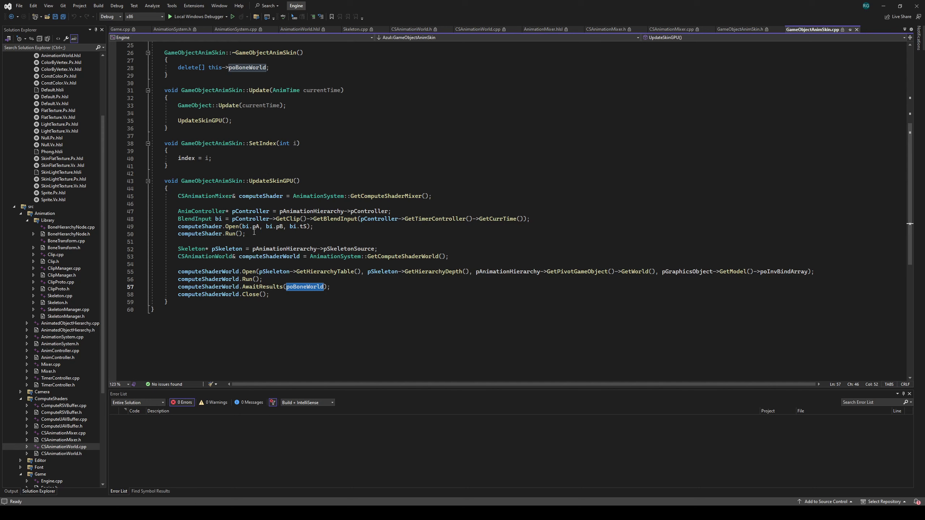
mouse_move(306, 306)
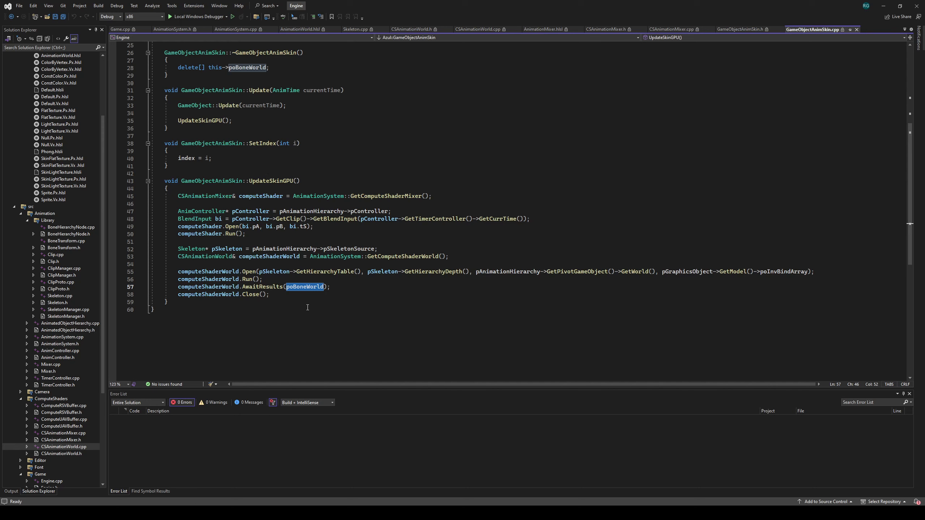
mouse_move(406, 268)
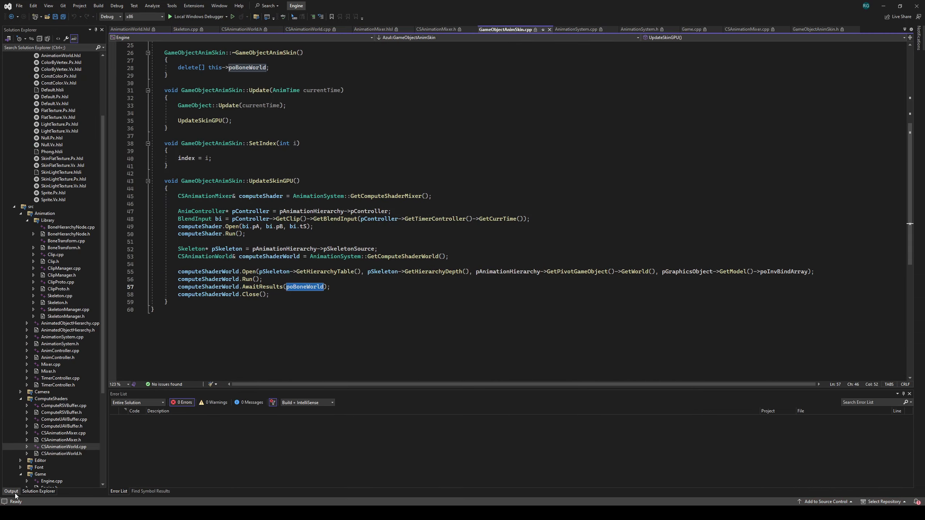
Step: Show the Output window log listing scene objects and reporting memory tracking passed
left_click(11, 491)
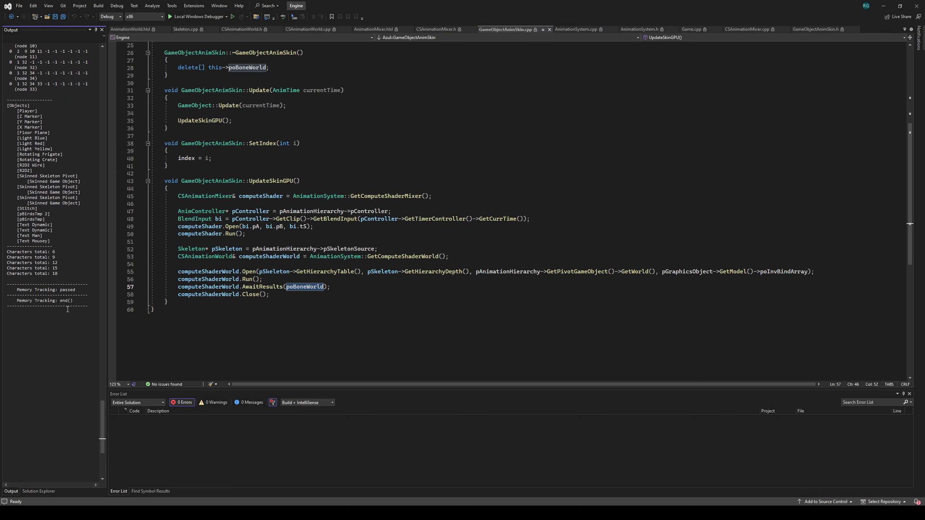
mouse_move(329, 312)
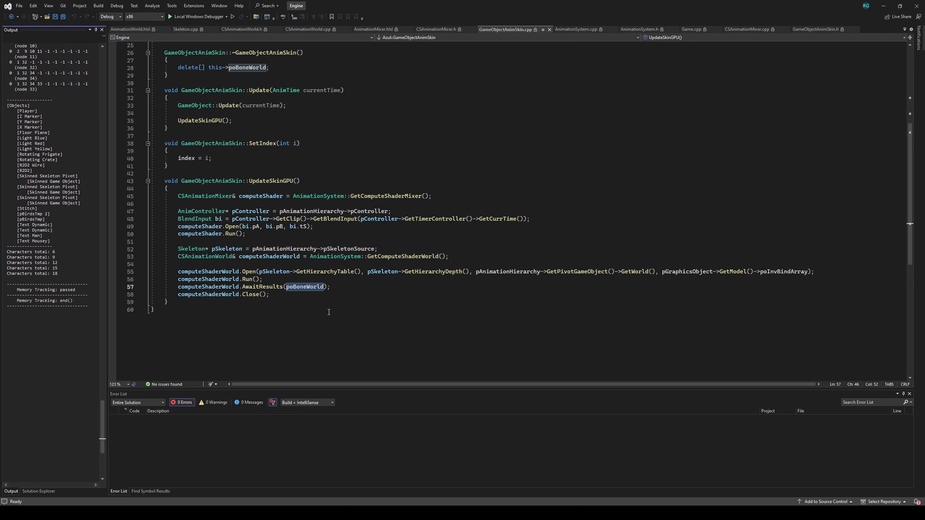